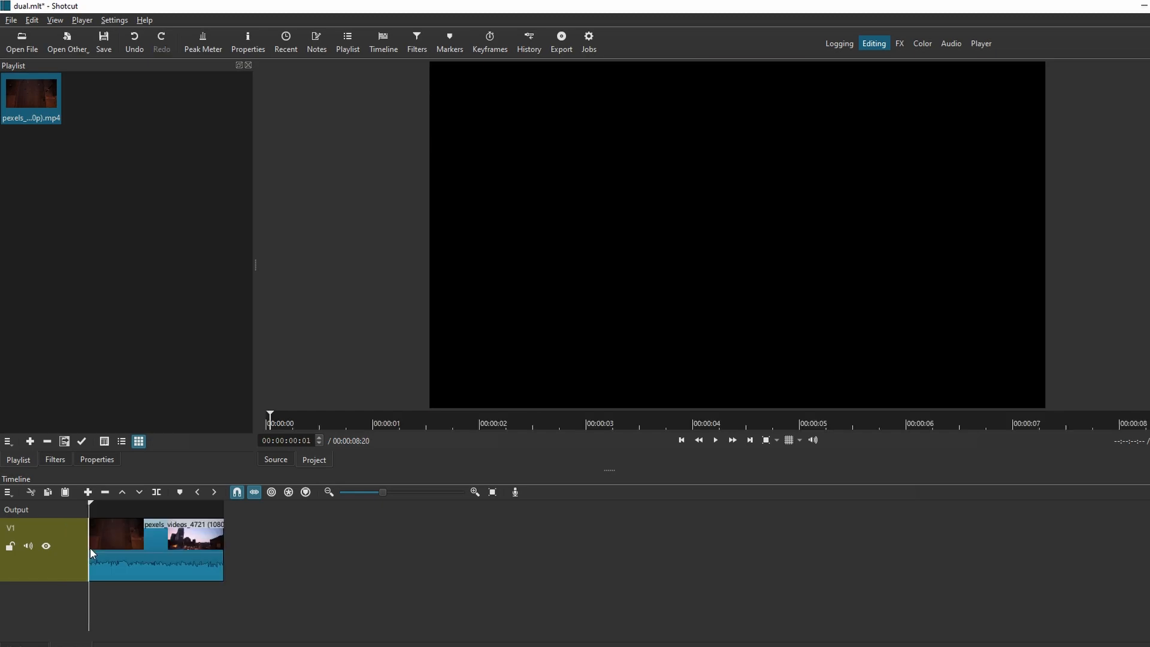
Select the V1 drone street clip so the preview shows its first frame
left_click(95, 527)
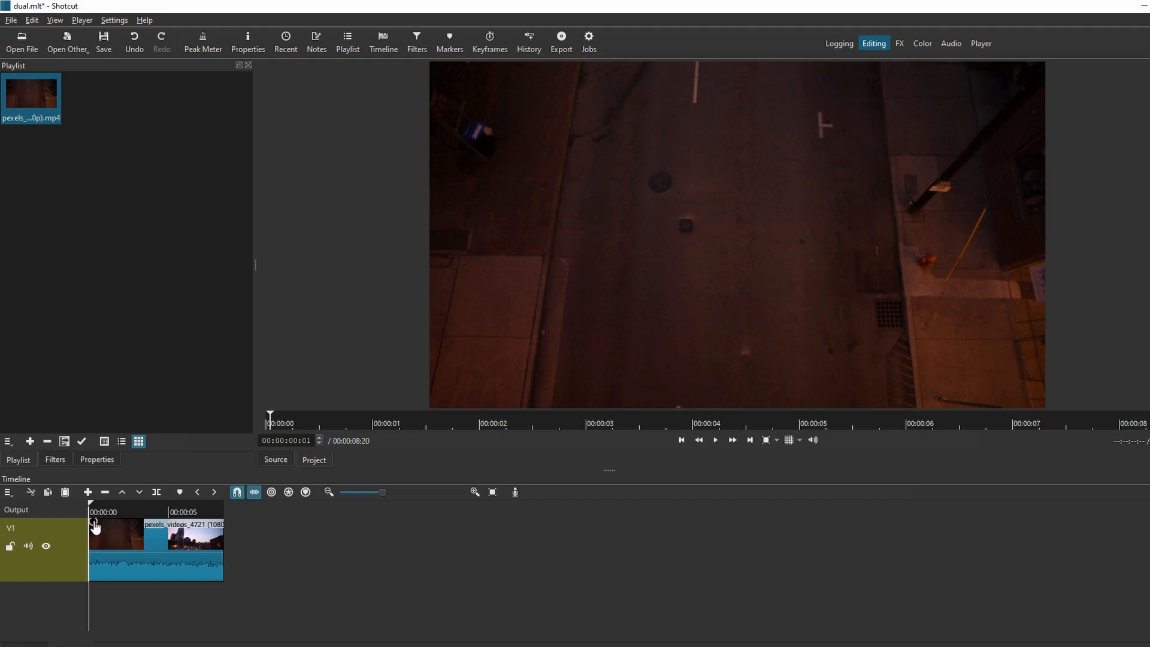
Add a transparent rich-text Text clip from Other > Text to the timeline
left_click(66, 42)
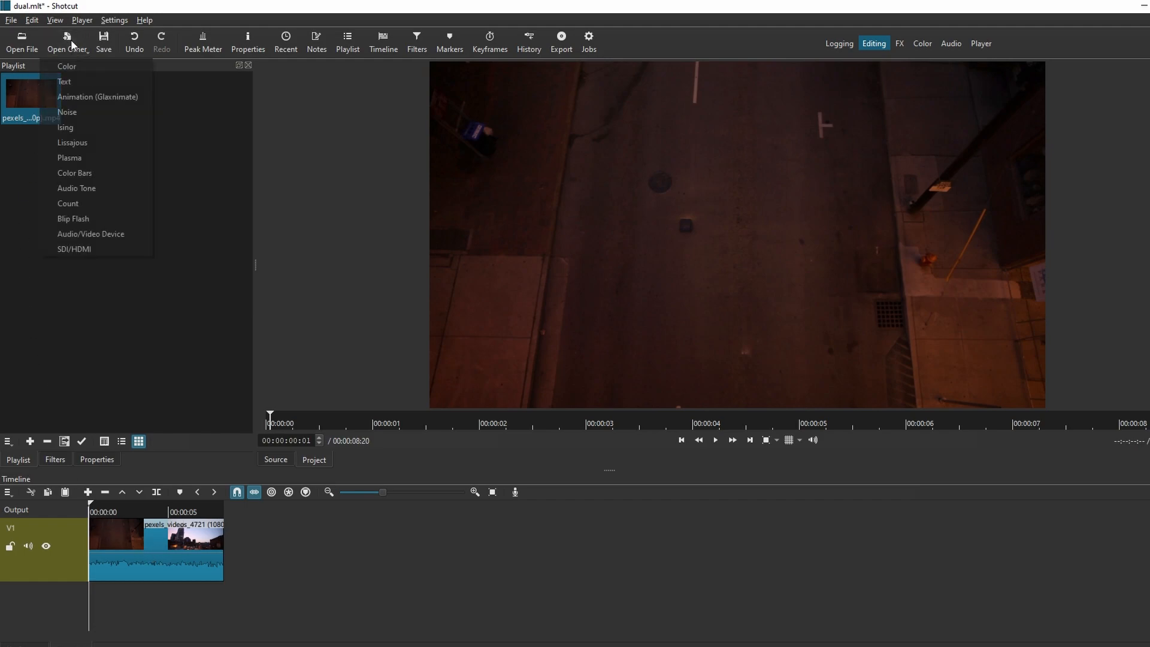
left_click(65, 82)
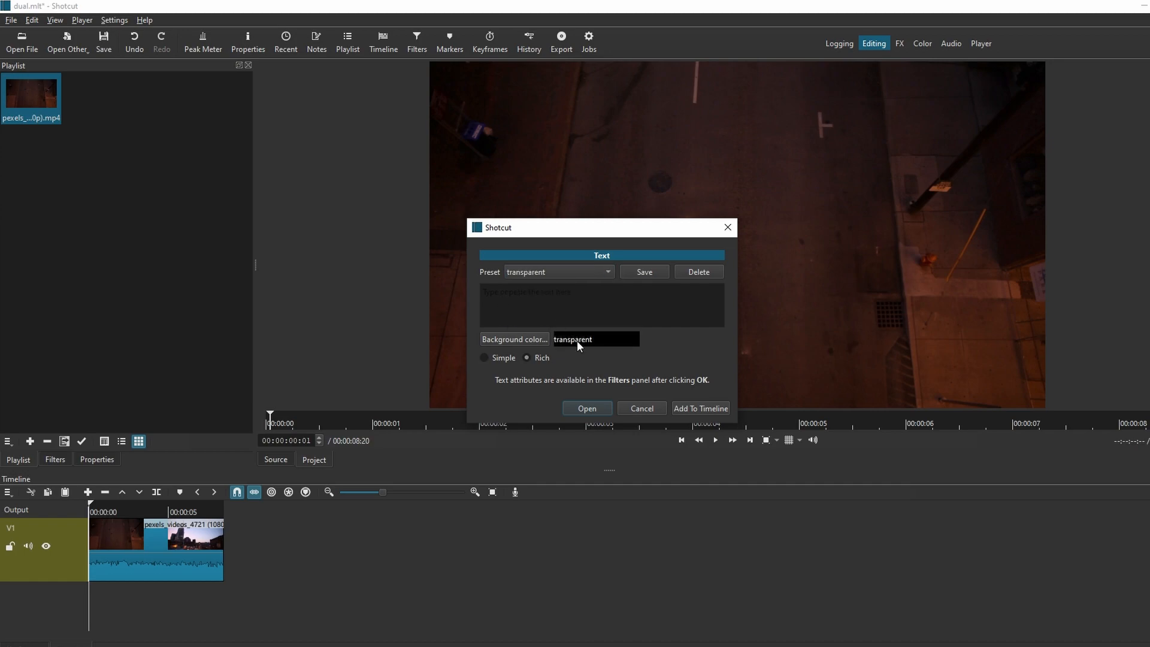
left_click(699, 408)
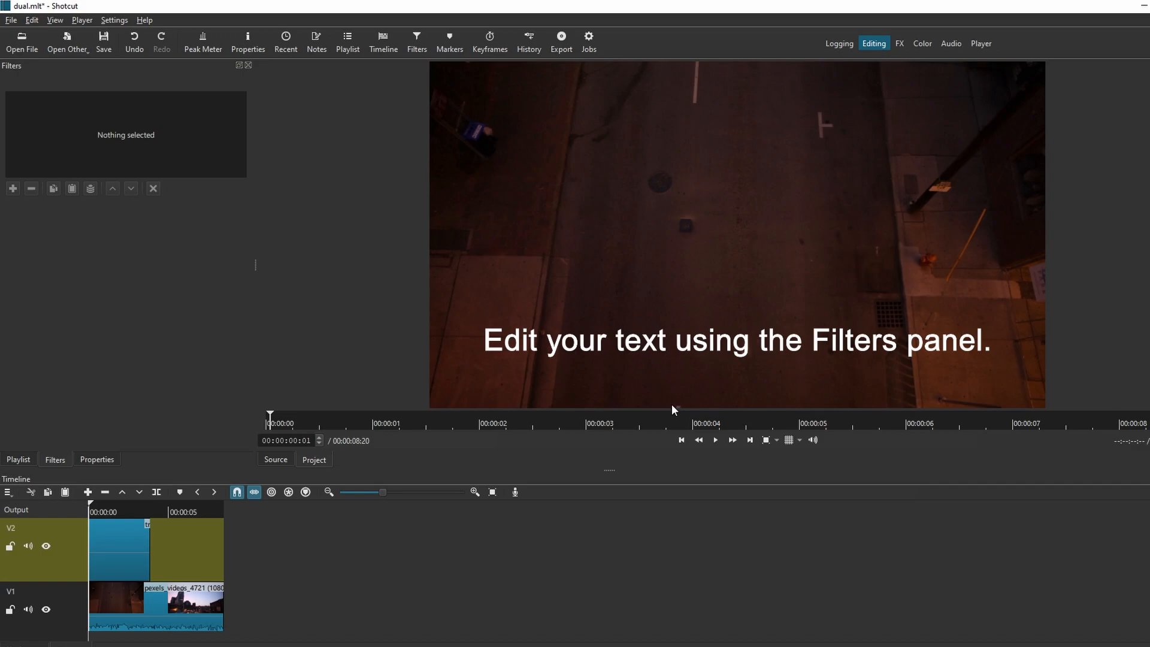
mouse_move(797, 427)
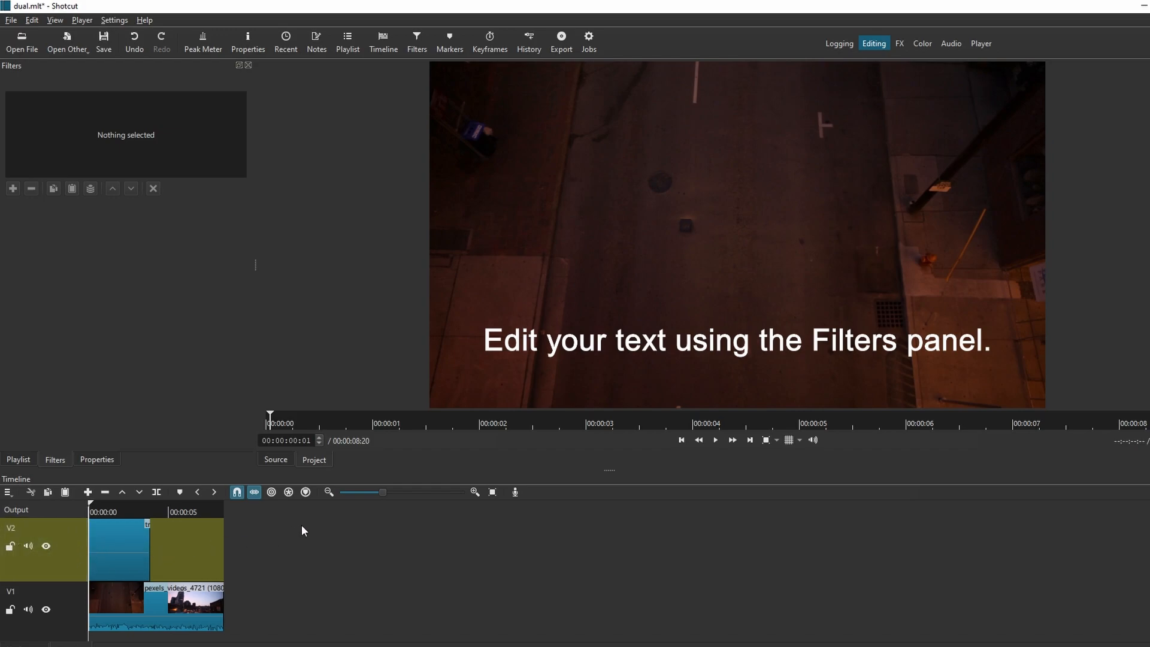
right_click(302, 530)
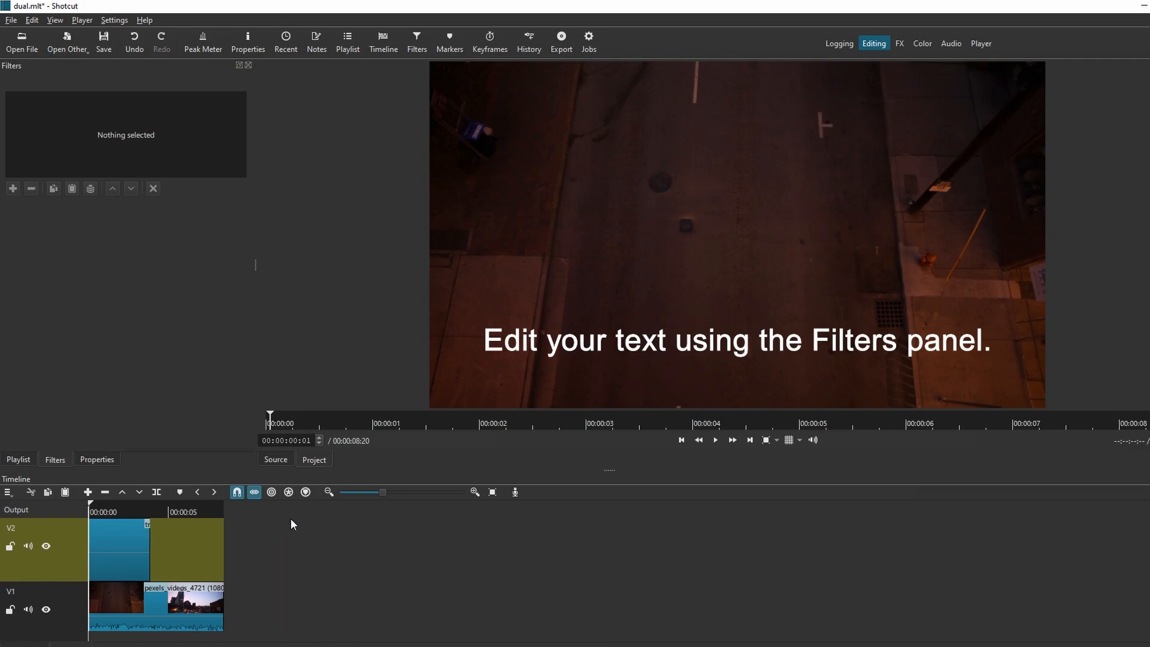
left_click(118, 546)
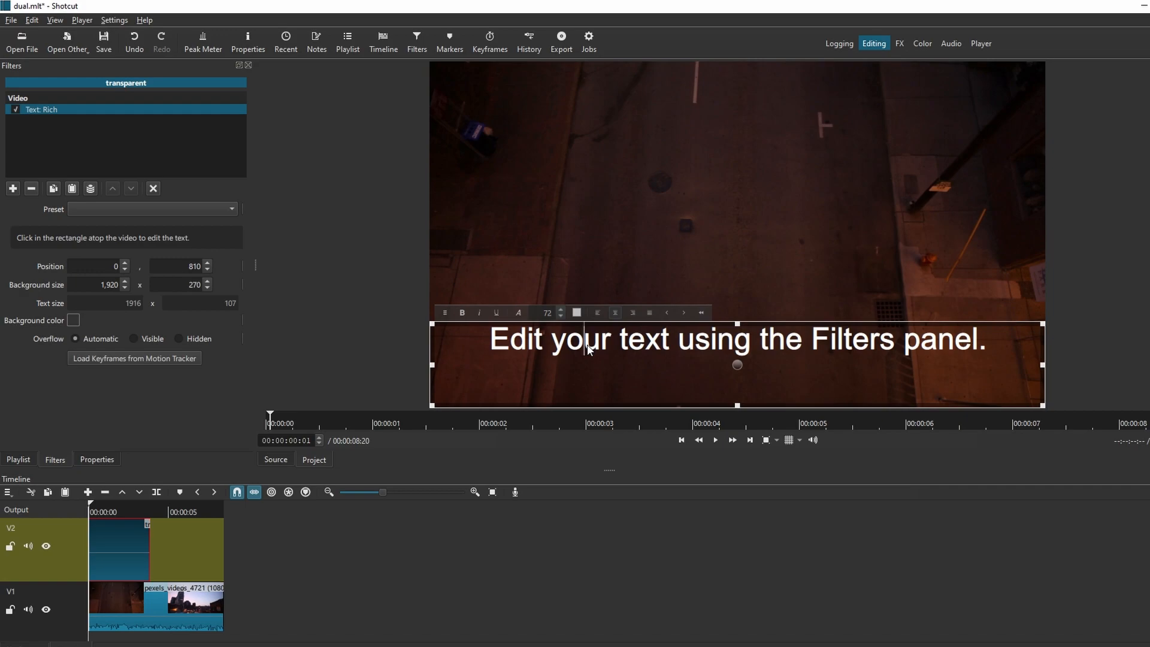
mouse_move(120, 549)
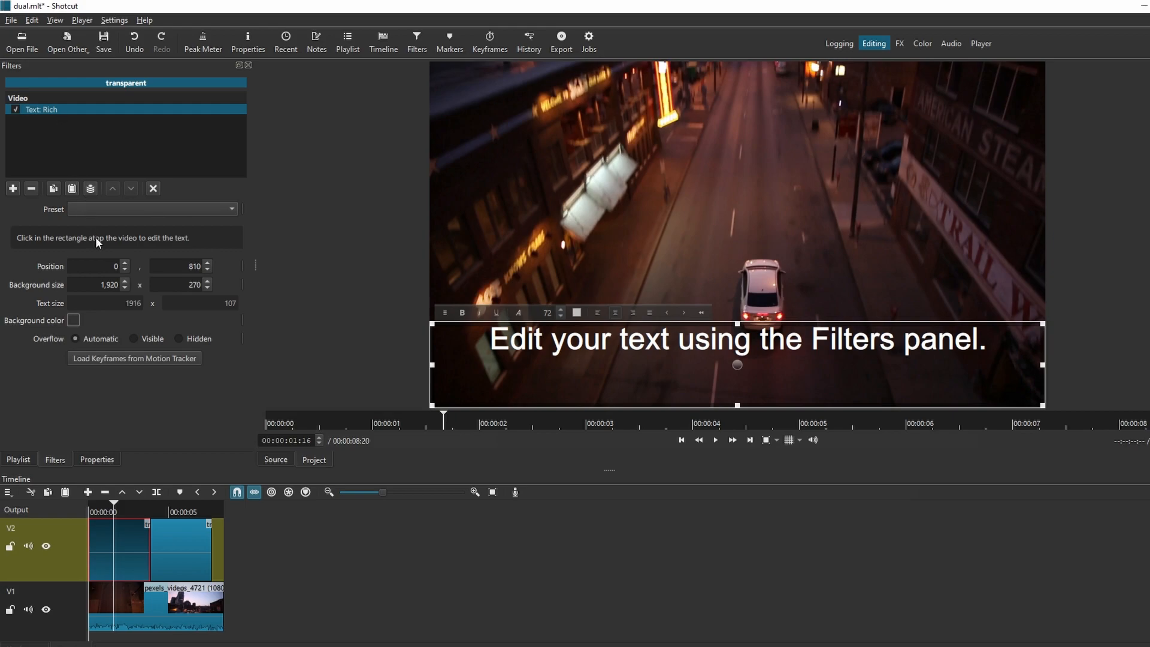
Select all the subtitle text and open the text colour chooser to pick orange
left_click(95, 459)
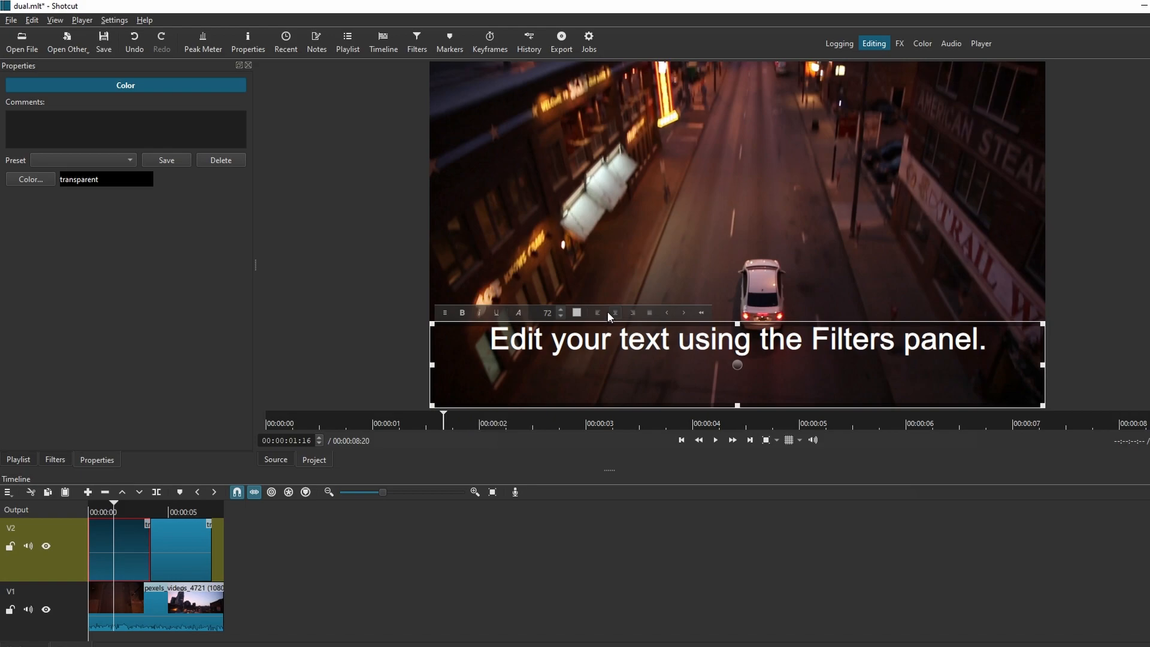
key("ctrl+a")
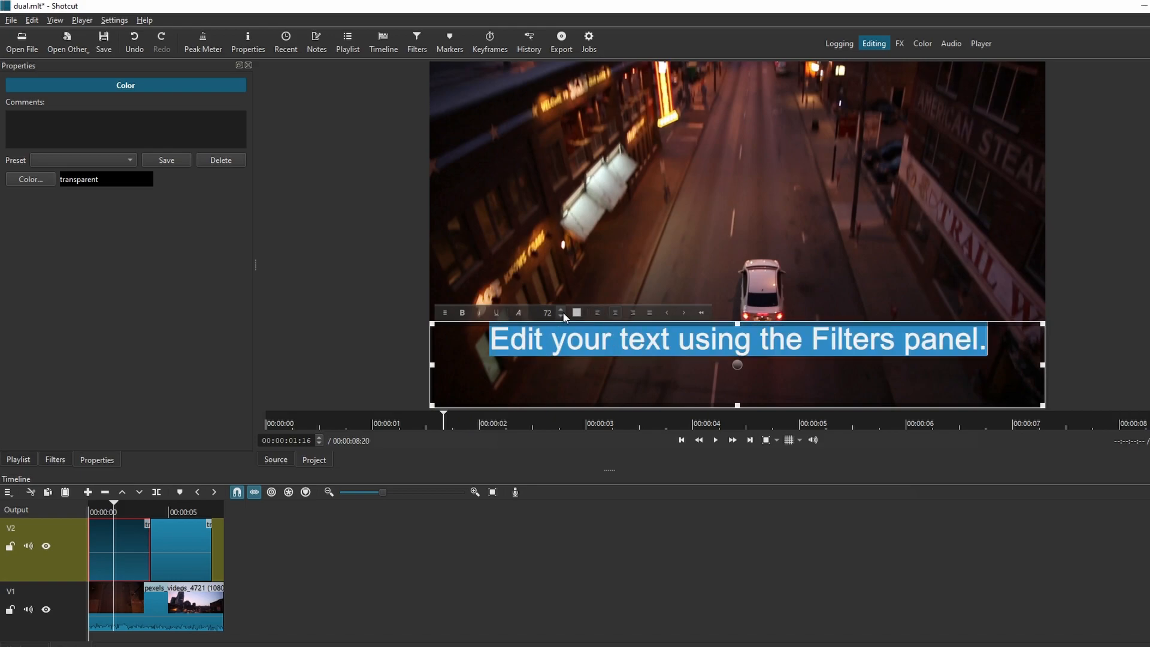
left_click(576, 314)
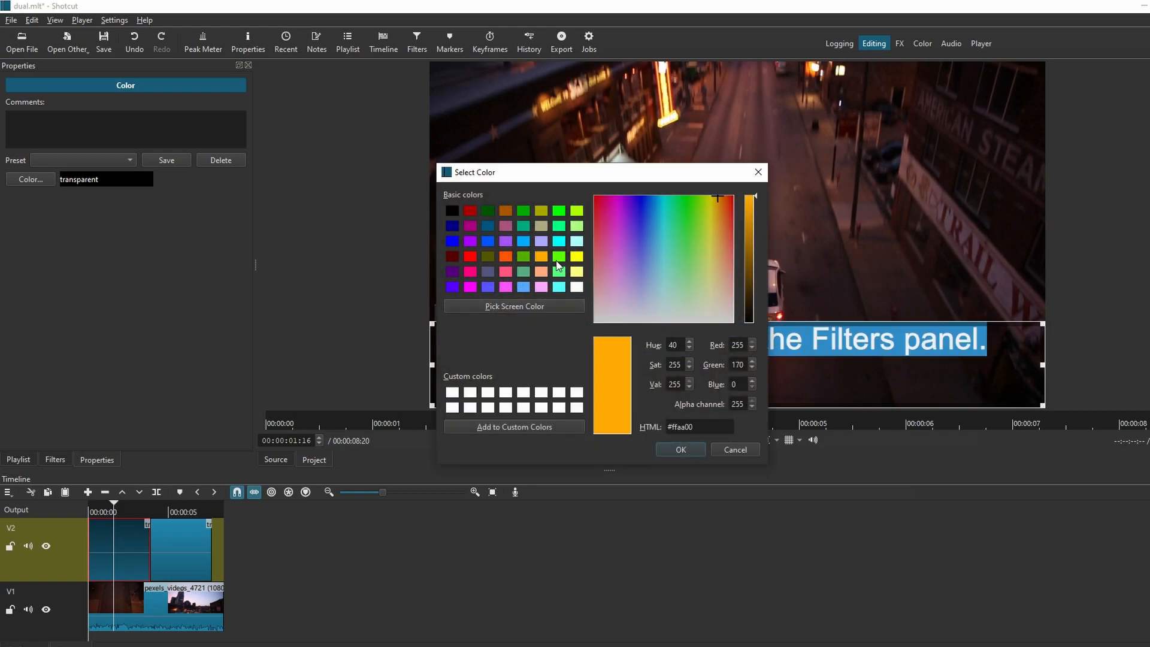